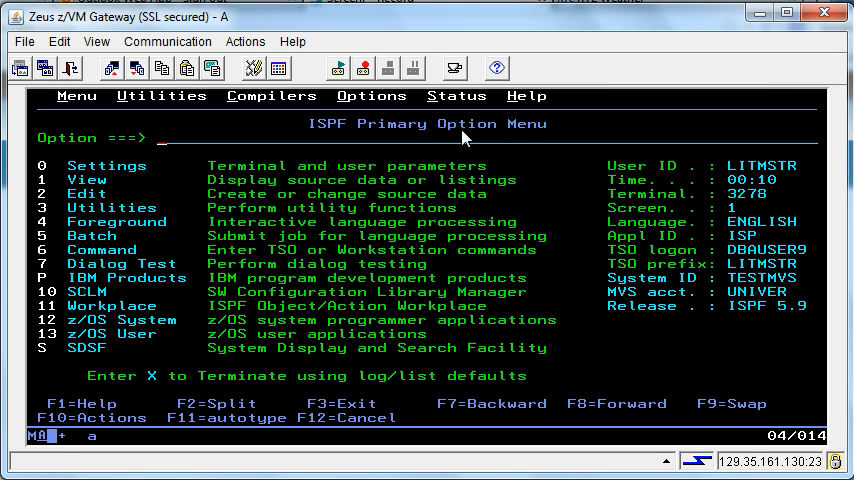
pyautogui.moveTo(391, 148)
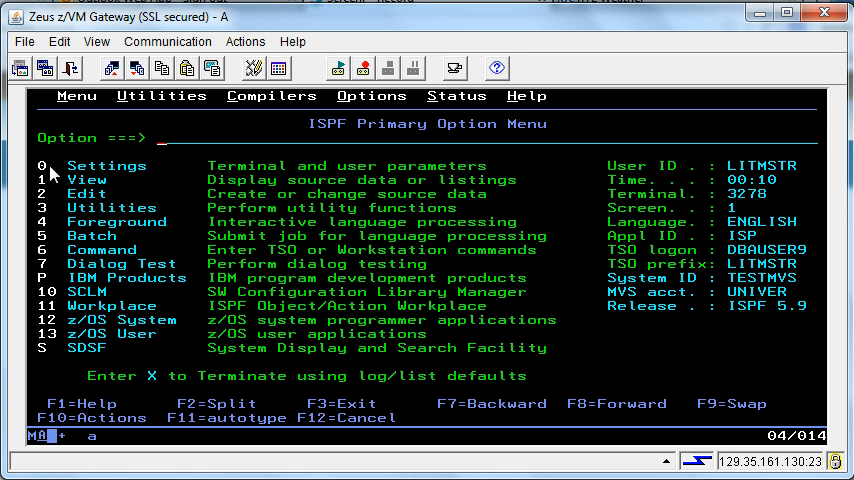
pyautogui.moveTo(57, 356)
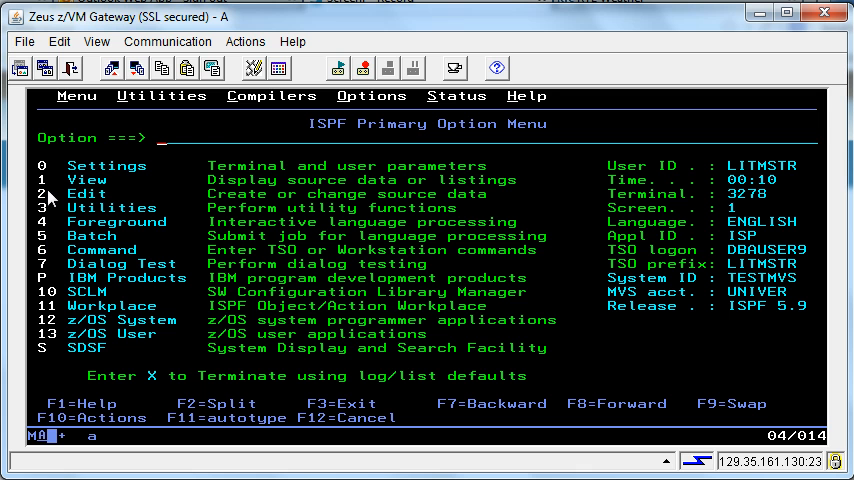
pyautogui.moveTo(189, 135)
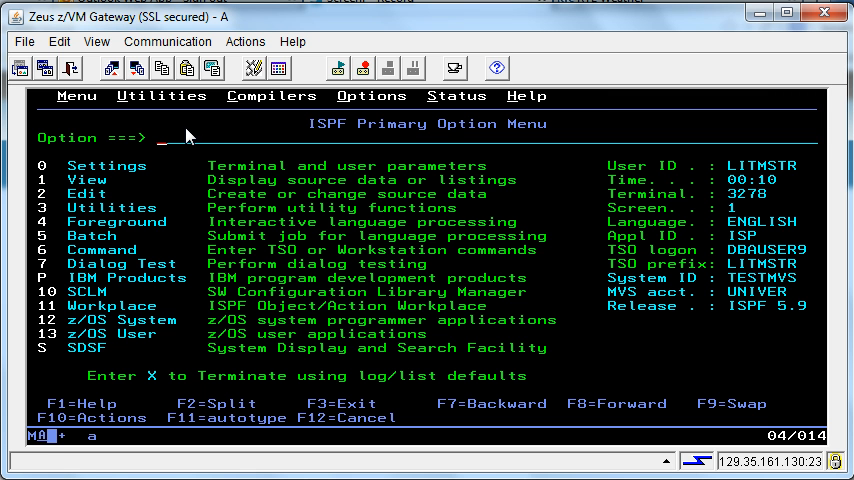
pyautogui.moveTo(164, 150)
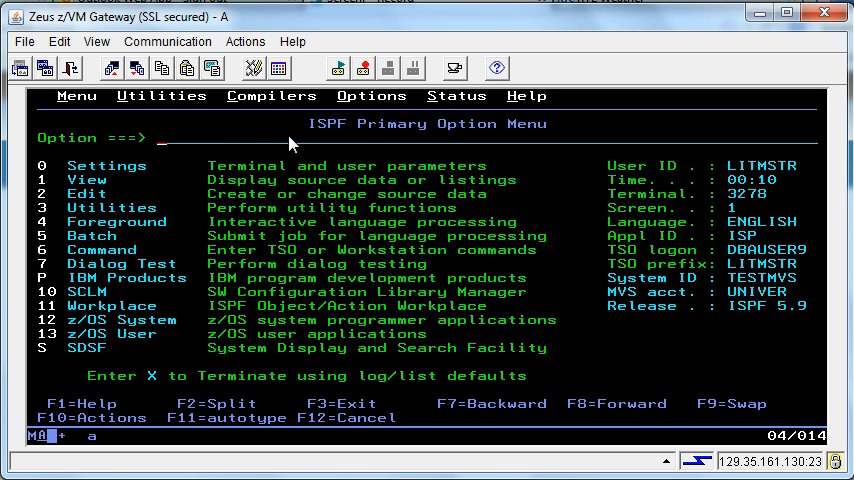
pyautogui.moveTo(155, 152)
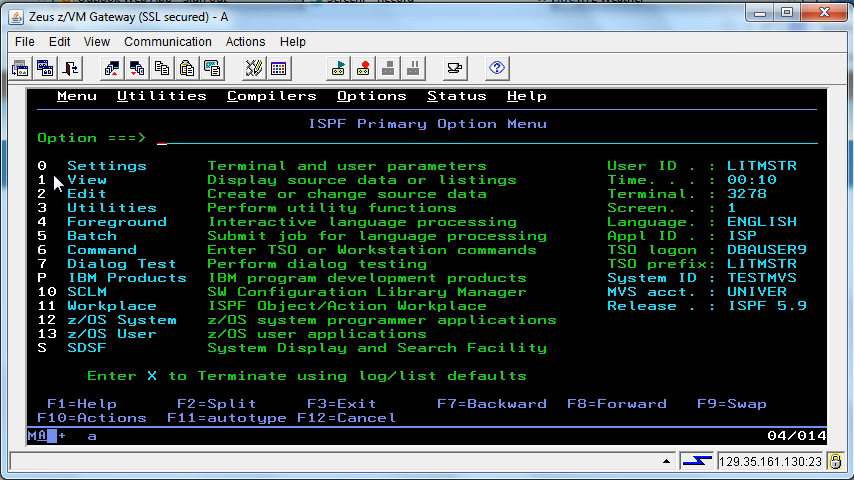
pyautogui.moveTo(238, 148)
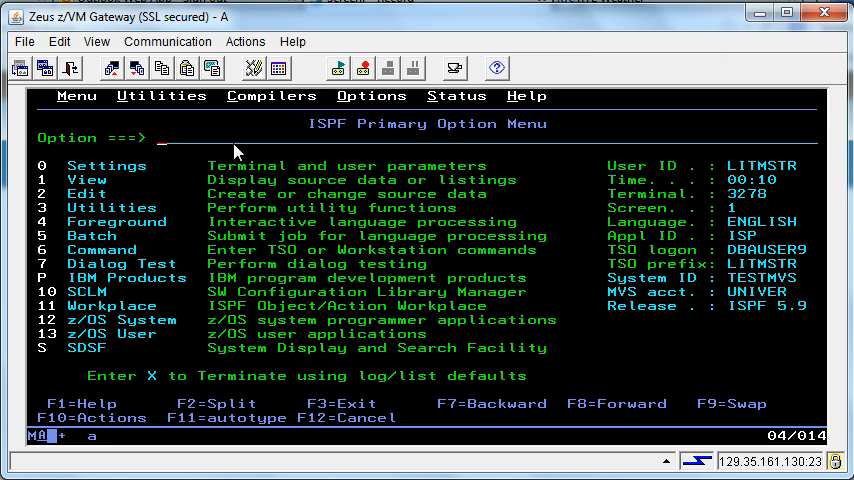
pyautogui.moveTo(253, 142)
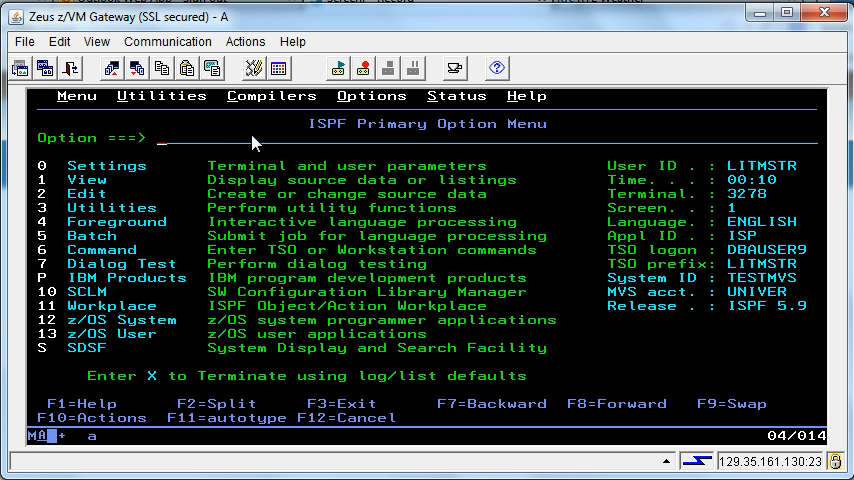
pyautogui.moveTo(203, 148)
pyautogui.write('3')
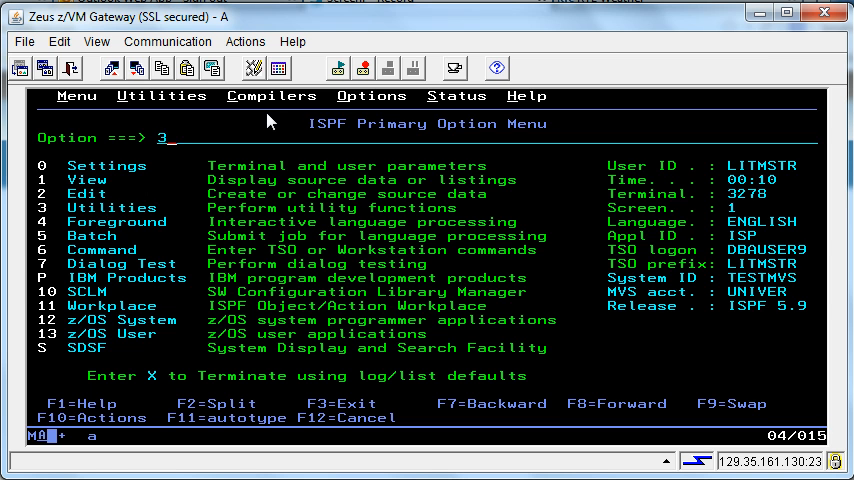
# Step: Submit option 3 to display the ISPF Utility Selection Panel
pyautogui.press('Enter')
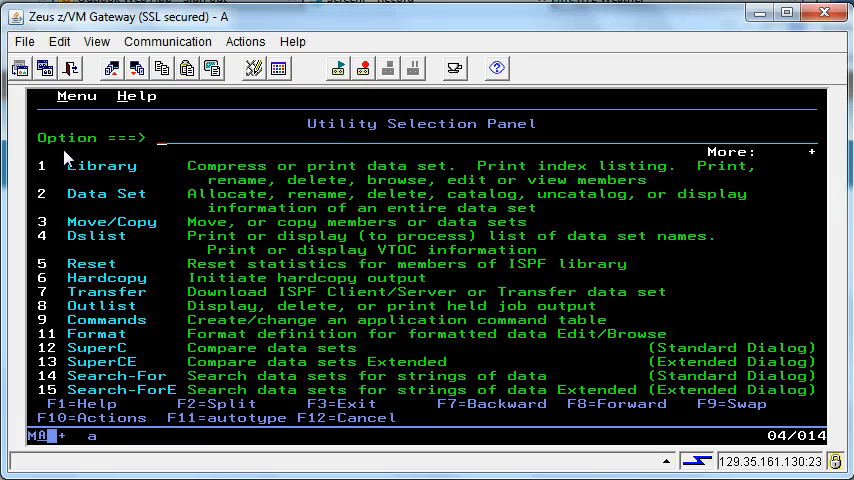
pyautogui.moveTo(68, 260)
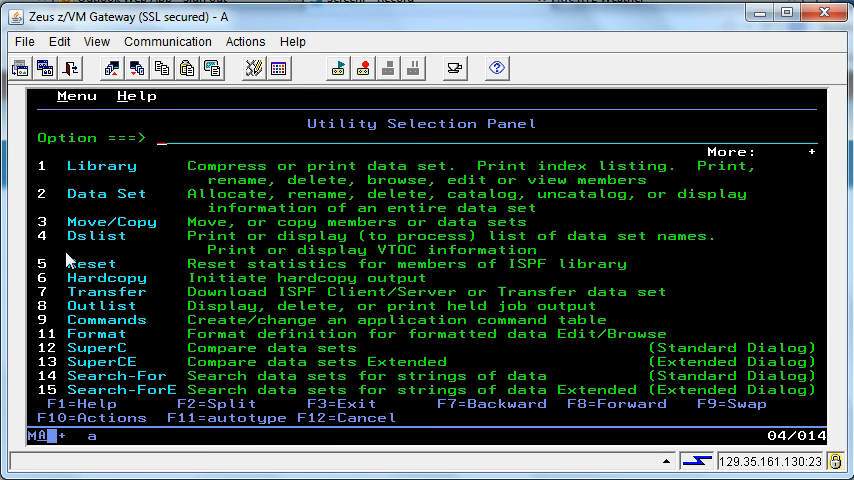
pyautogui.moveTo(220, 250)
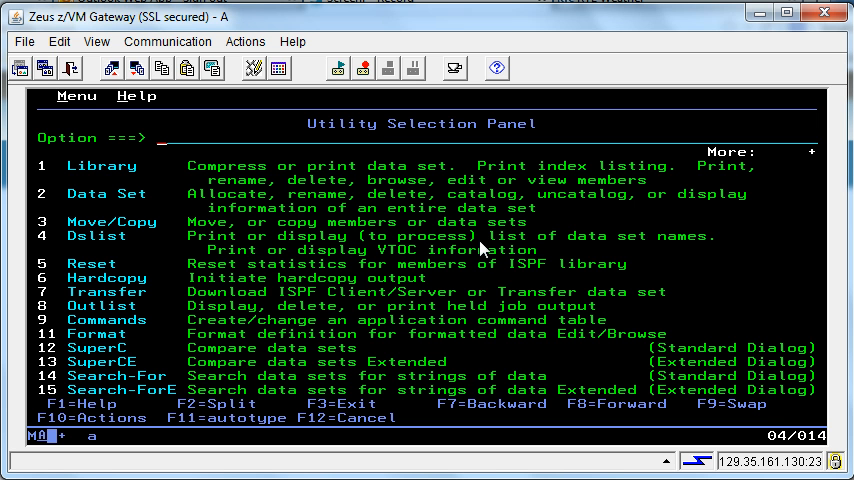
pyautogui.moveTo(283, 129)
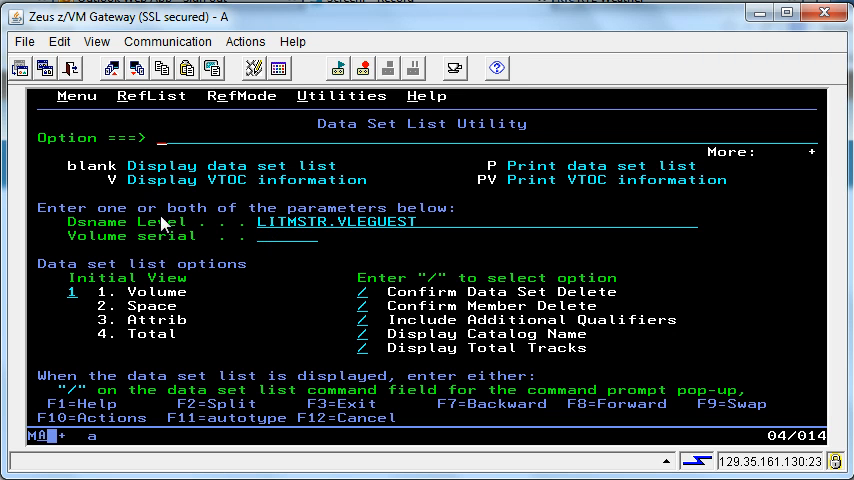
pyautogui.moveTo(267, 240)
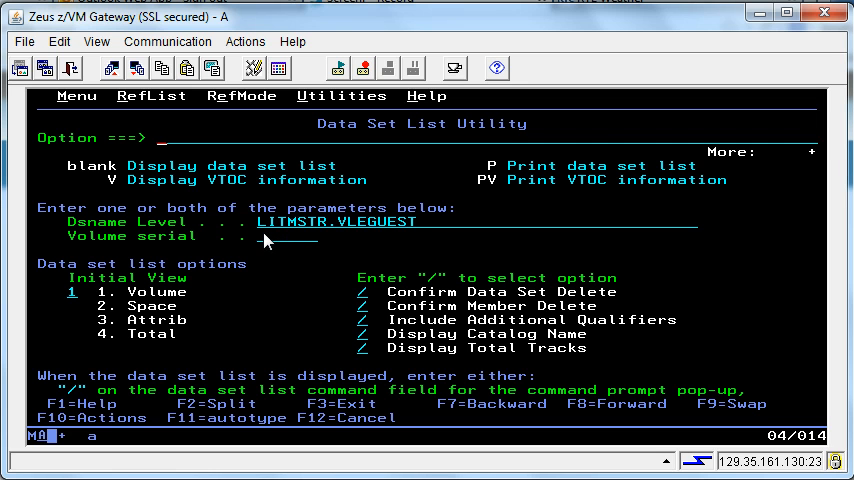
pyautogui.moveTo(299, 282)
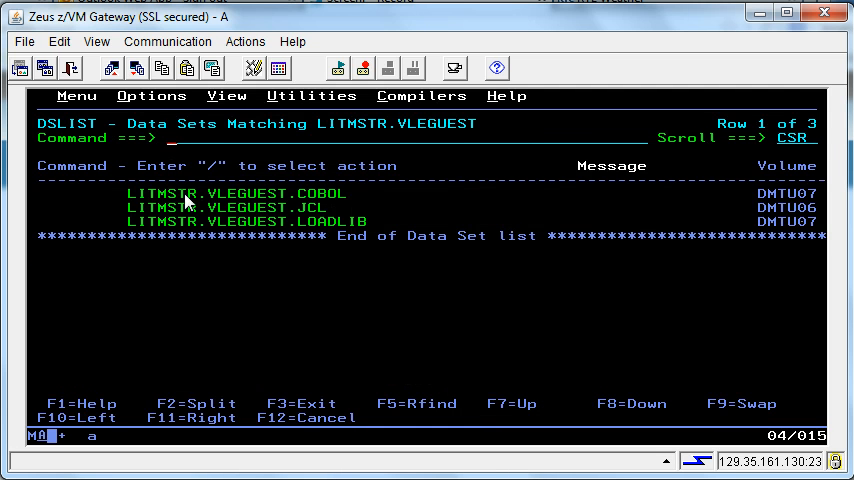
pyautogui.moveTo(275, 218)
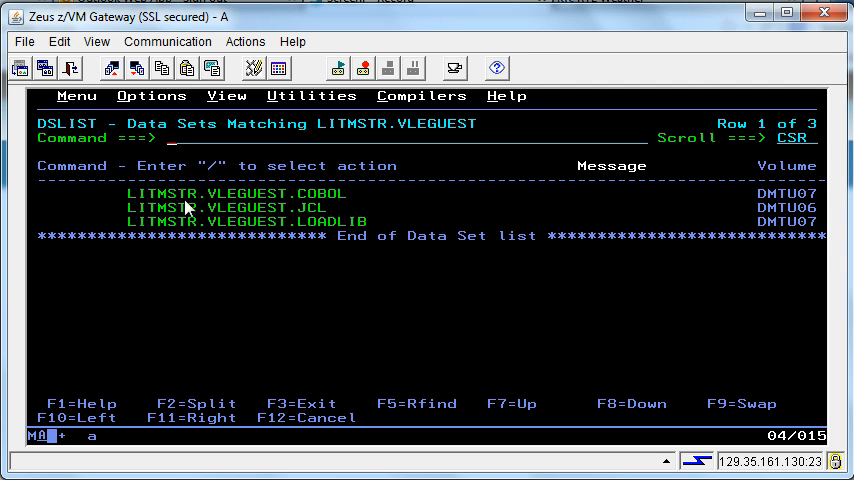
pyautogui.moveTo(260, 211)
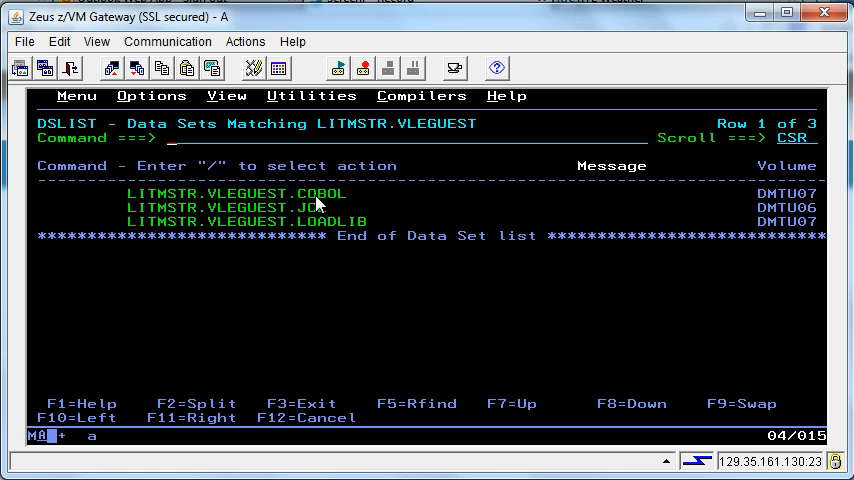
pyautogui.moveTo(328, 202)
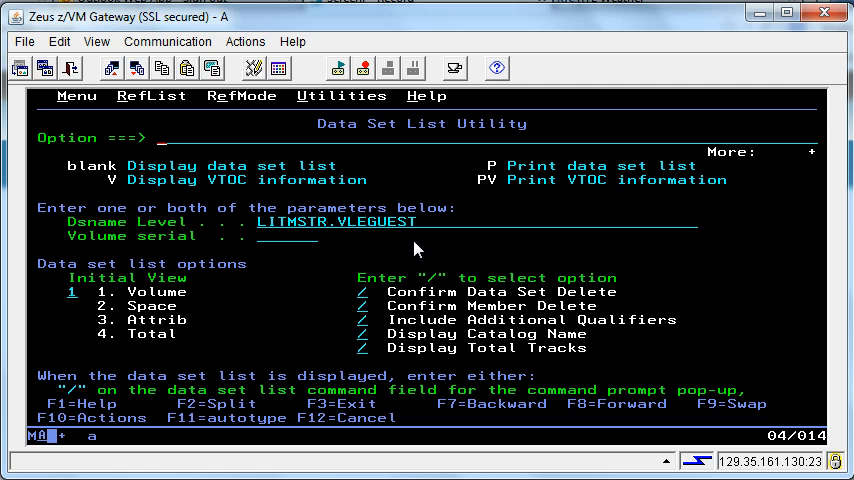
pyautogui.moveTo(378, 237)
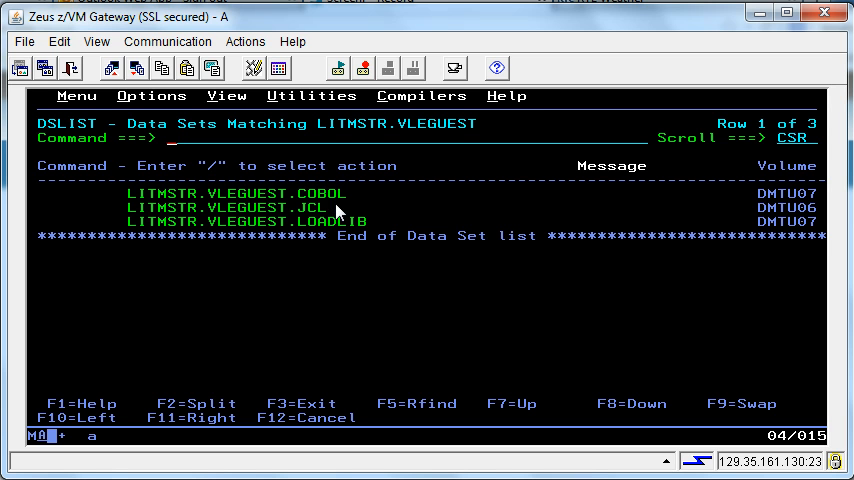
pyautogui.moveTo(335, 210)
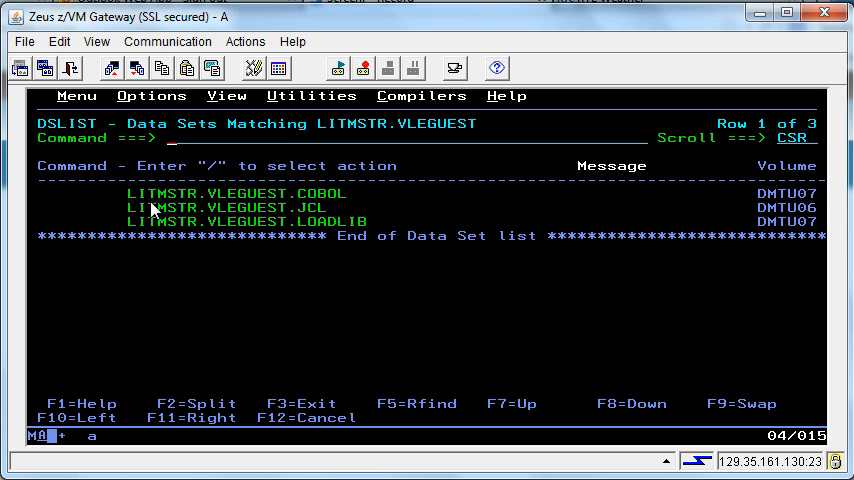
pyautogui.moveTo(145, 212)
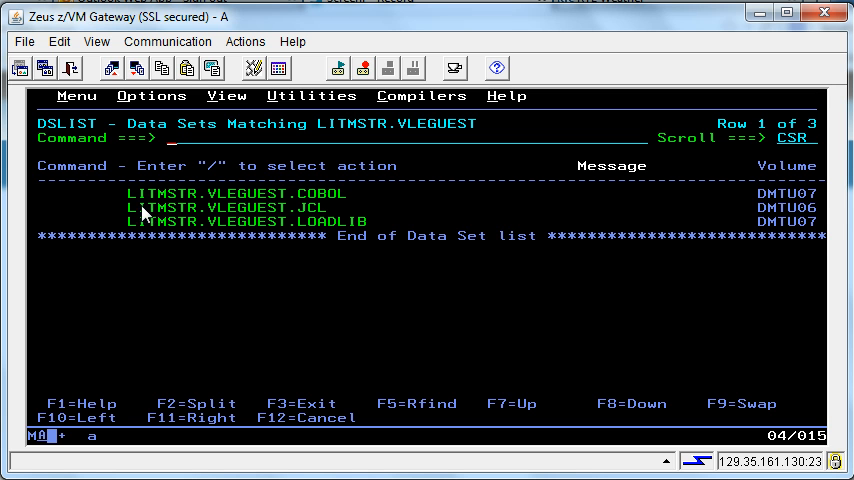
pyautogui.moveTo(80, 189)
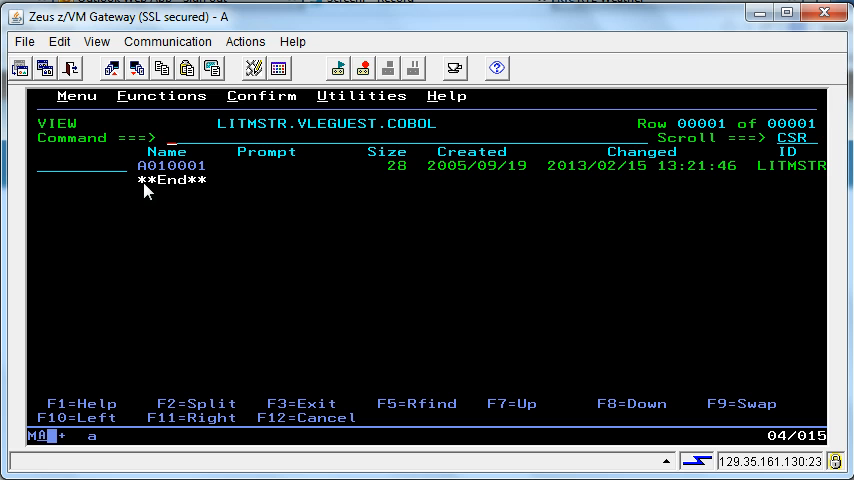
pyautogui.moveTo(113, 177)
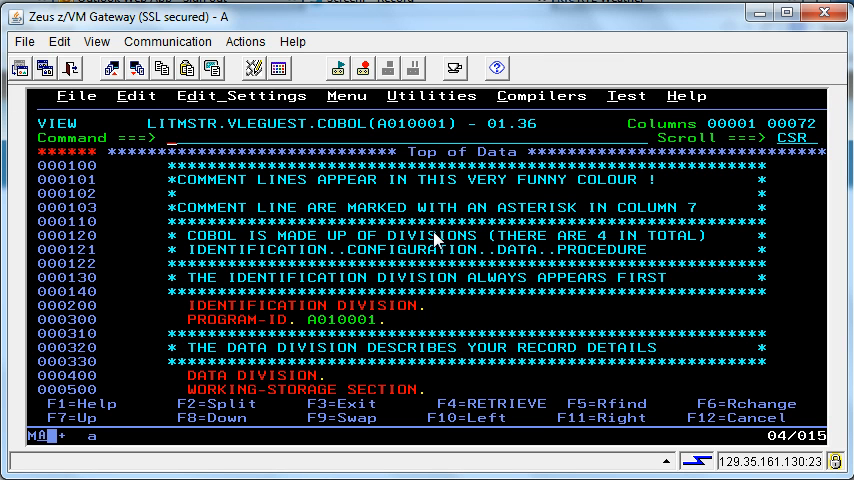
pyautogui.moveTo(350, 420)
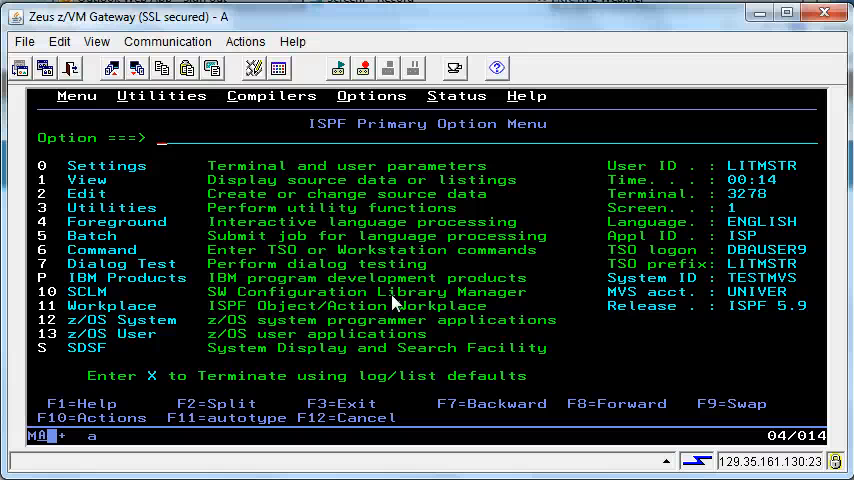
# Step: Enter option 3.4 on the Primary Option Menu command line
pyautogui.write('3.')
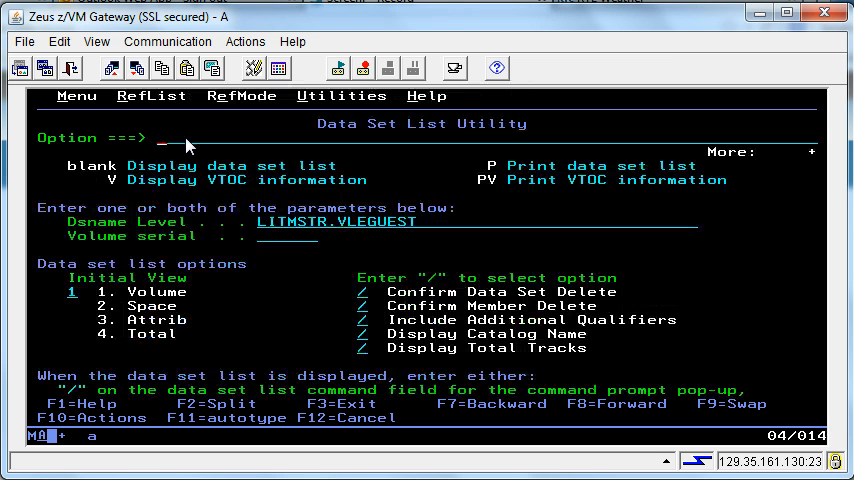
# Step: Redisplay the LITMSTR.VLEGUEST data sets: COBOL, JCL and LOADLIB
pyautogui.press('Enter')
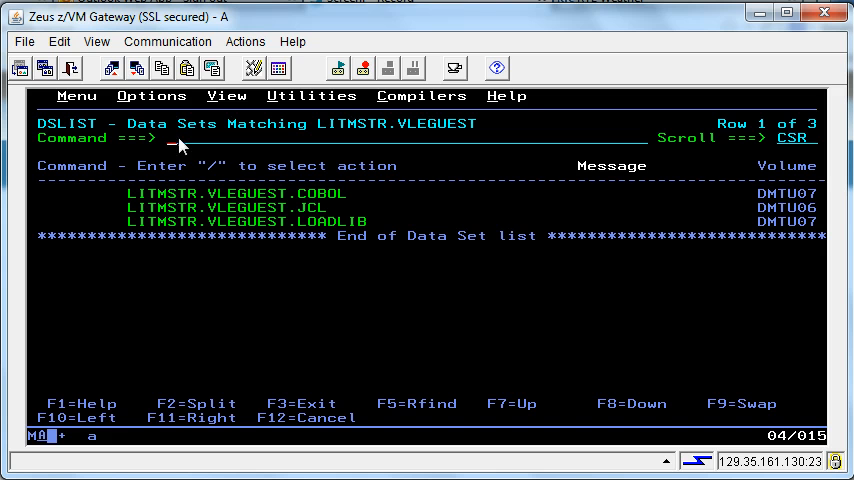
# Step: Issue the EXIT command to leave the data set list for the Primary Option Menu
pyautogui.write('e')
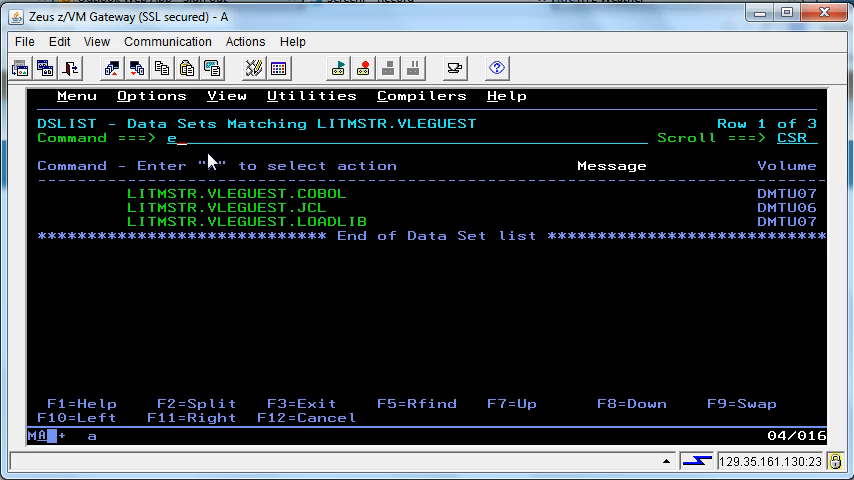
pyautogui.write('xi')
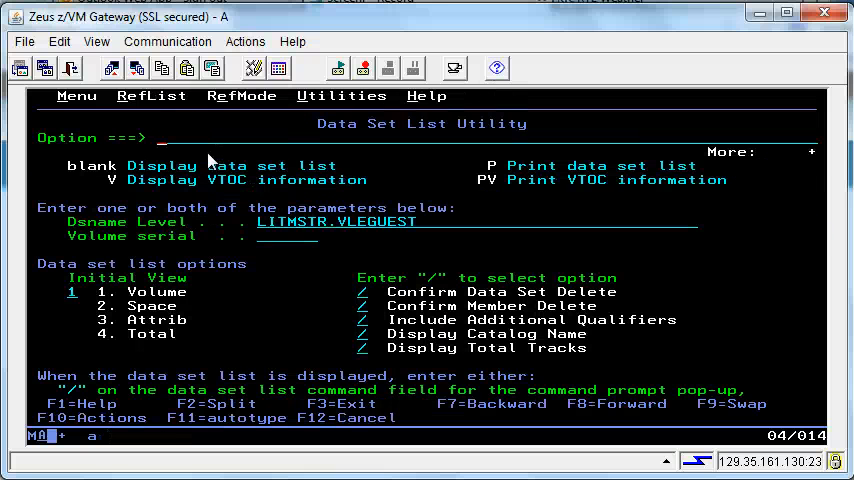
pyautogui.write('exi')
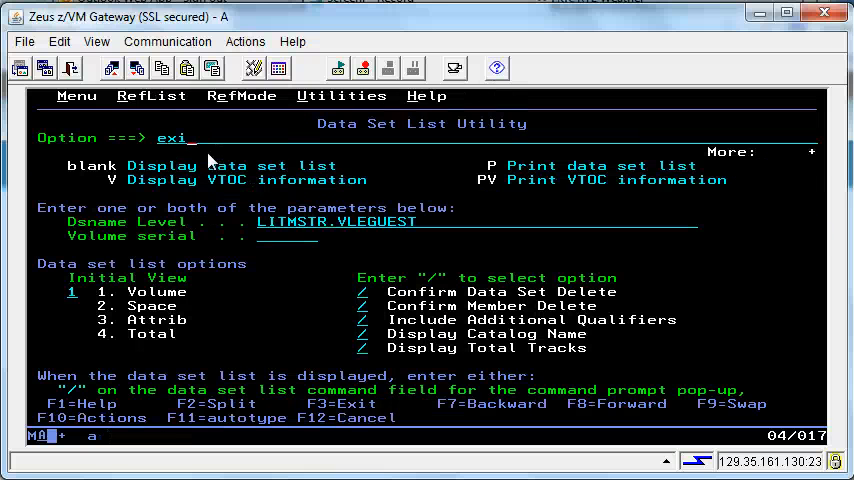
pyautogui.press('Enter')
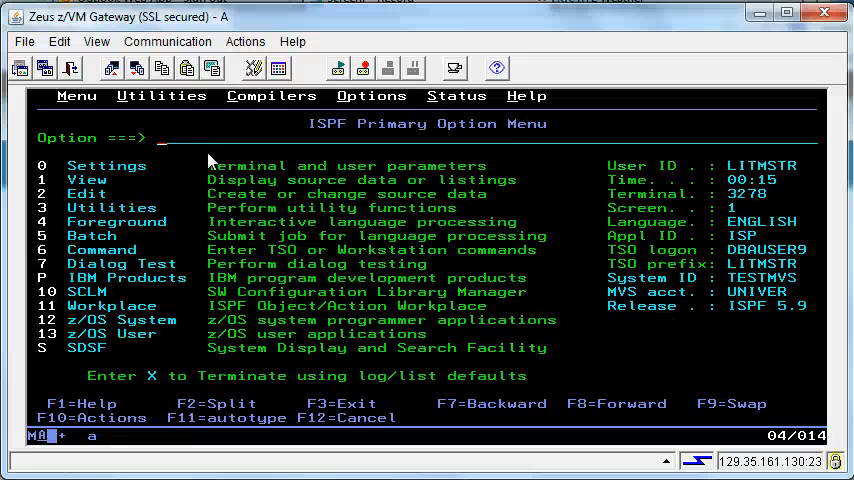